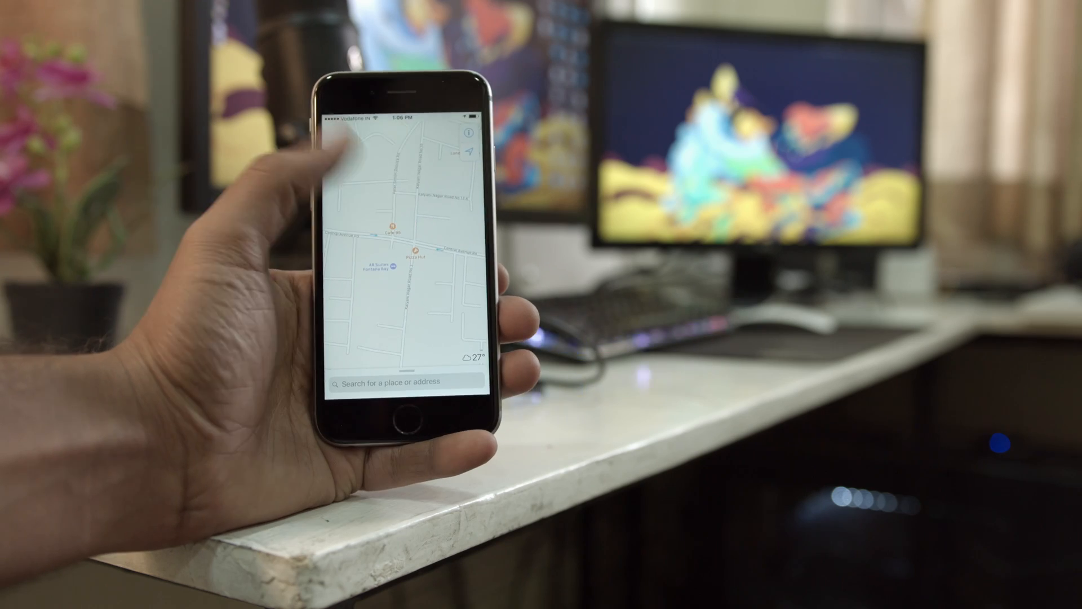
Browse Cafe 95's place card details, then bring up Kalyani Veg's restaurant card.
{"action": "left_click", "coordinate": [391, 227]}
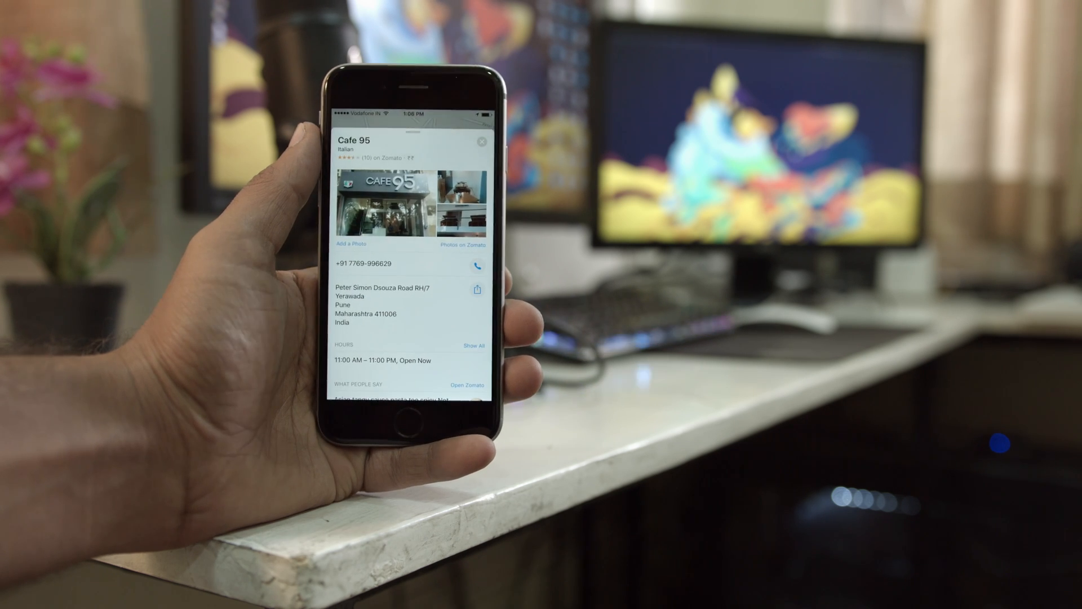
{"action": "scroll", "scroll_direction": "down", "scroll_amount": 3}
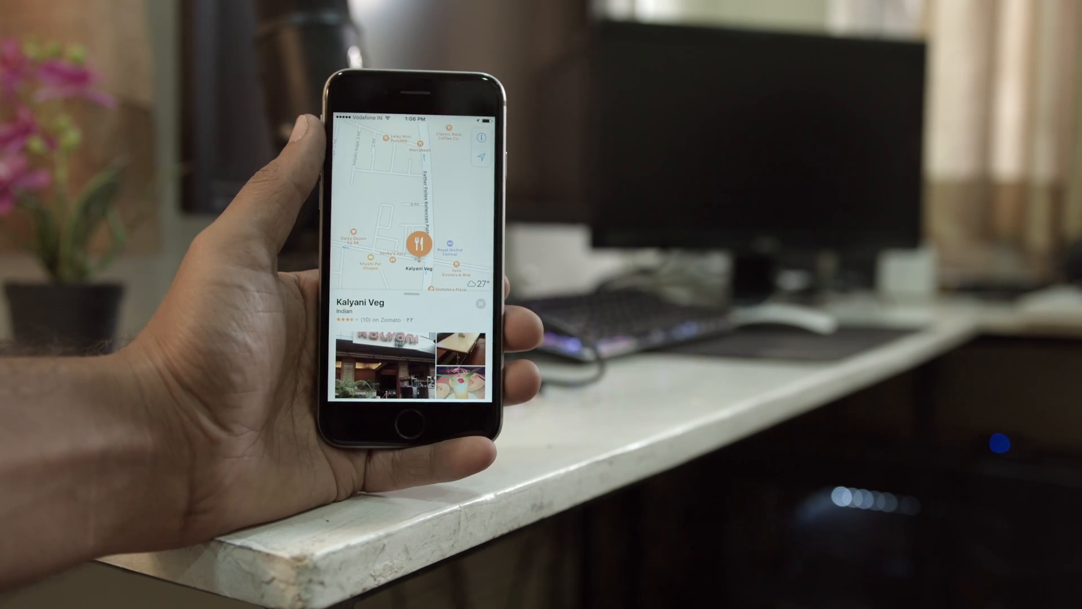
{"action": "left_click", "coordinate": [482, 304]}
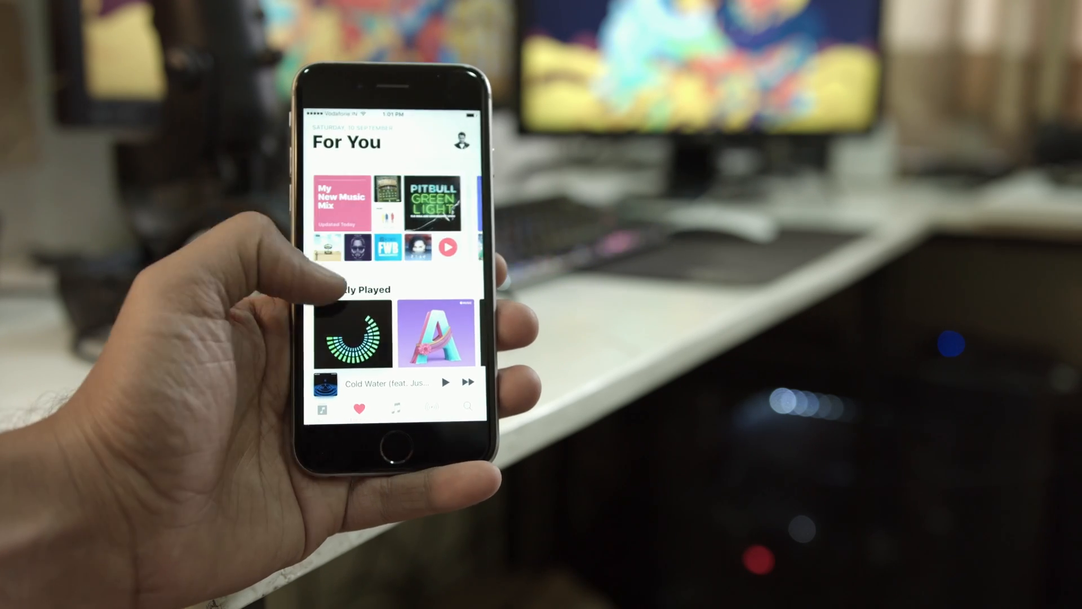
Visit the Browse and Radio sections, then return to For You recommendations.
{"action": "left_click", "coordinate": [343, 202]}
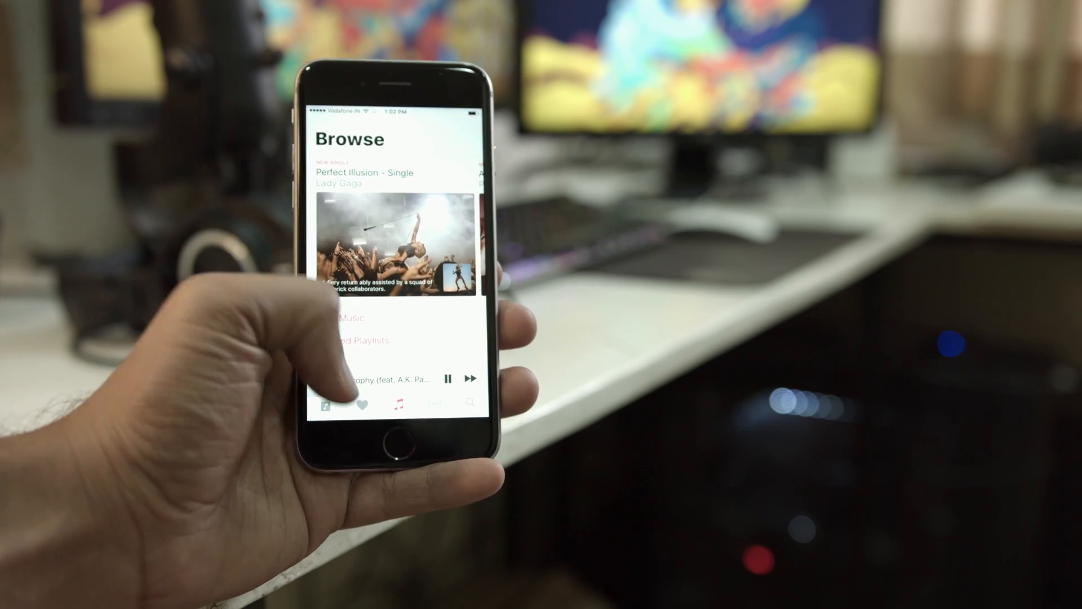
{"action": "left_click", "coordinate": [431, 403]}
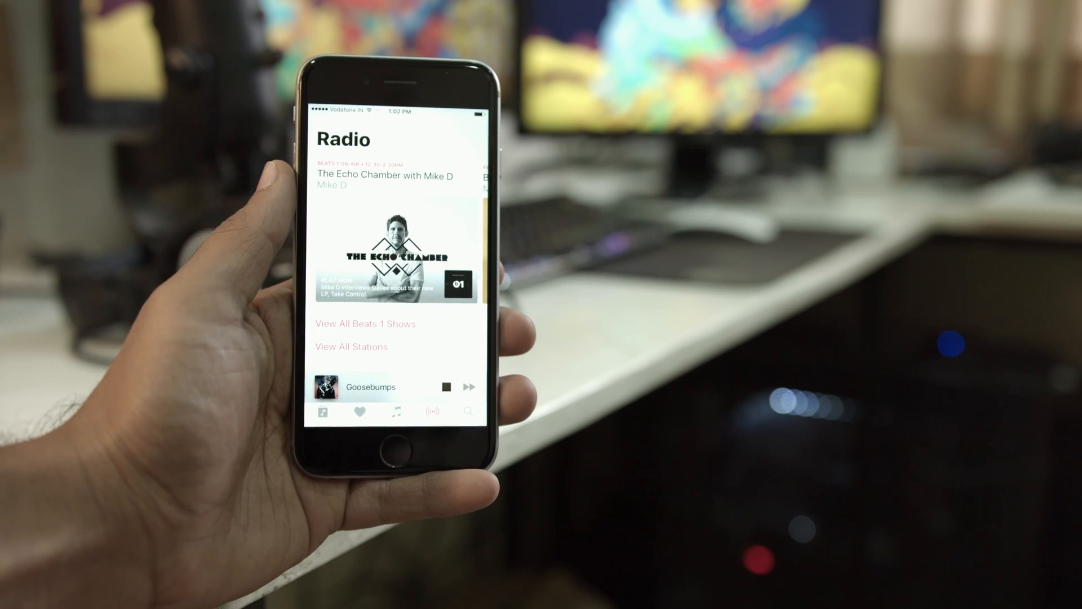
{"action": "left_click", "coordinate": [359, 411]}
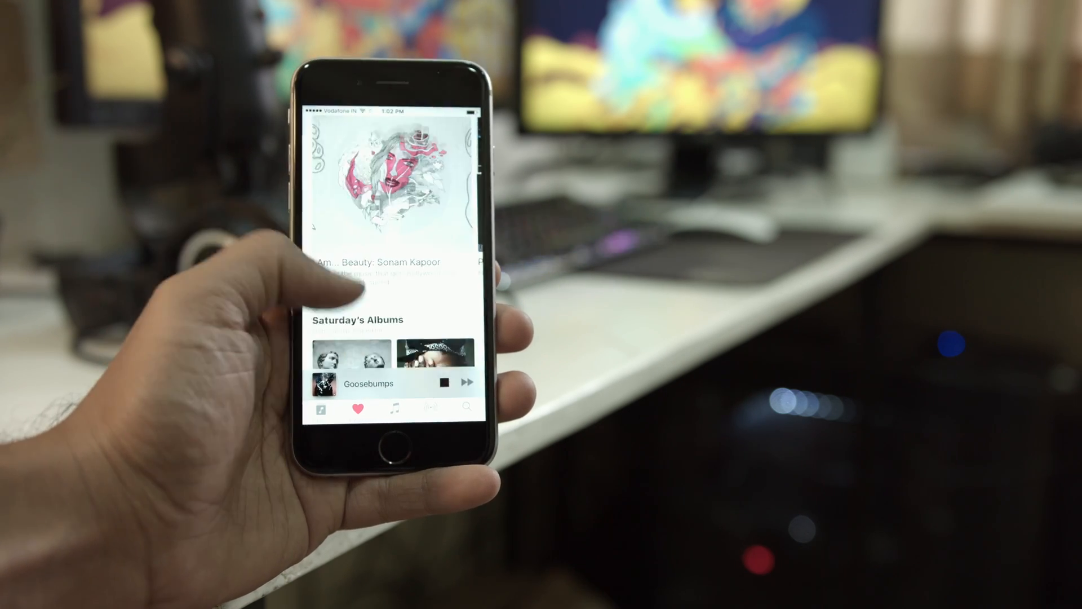